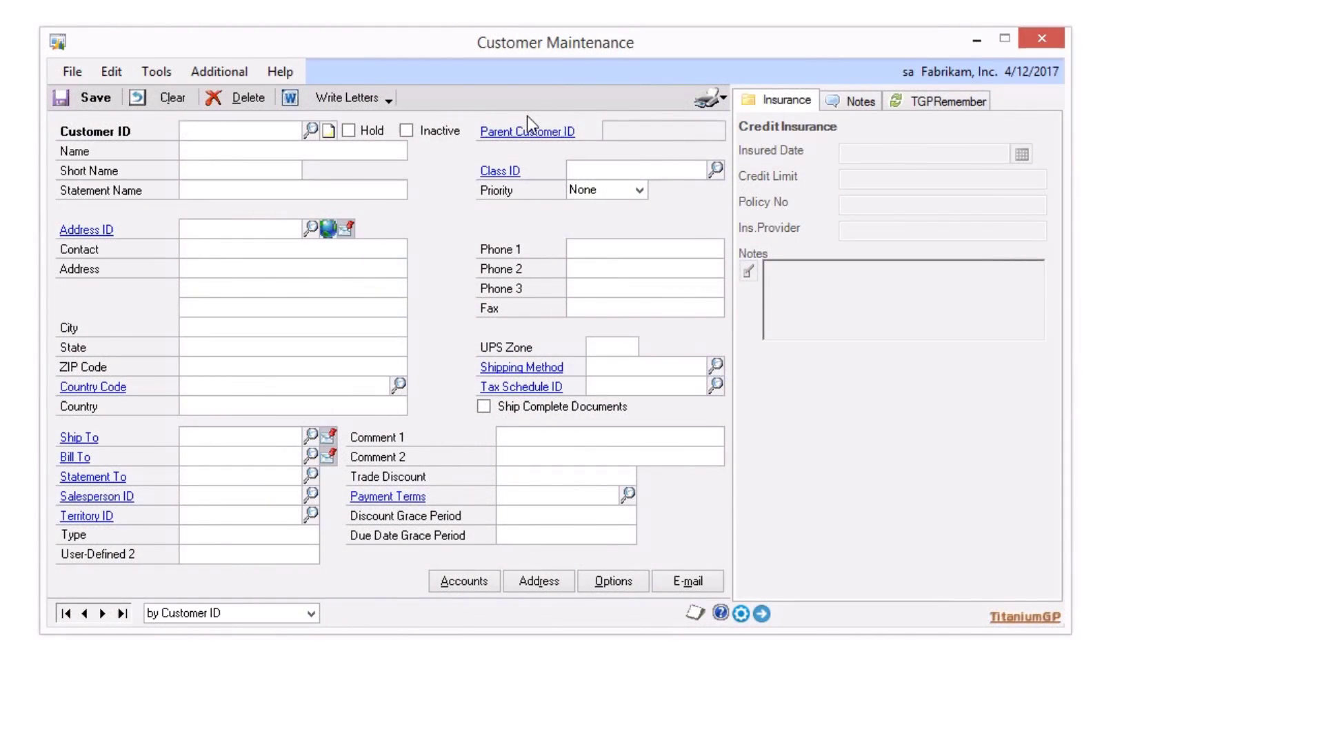
Load the first customer record, Aaron Fitz Electrical, and review its Insurance tab credit details.
{"action": "left_click", "coordinate": [235, 131]}
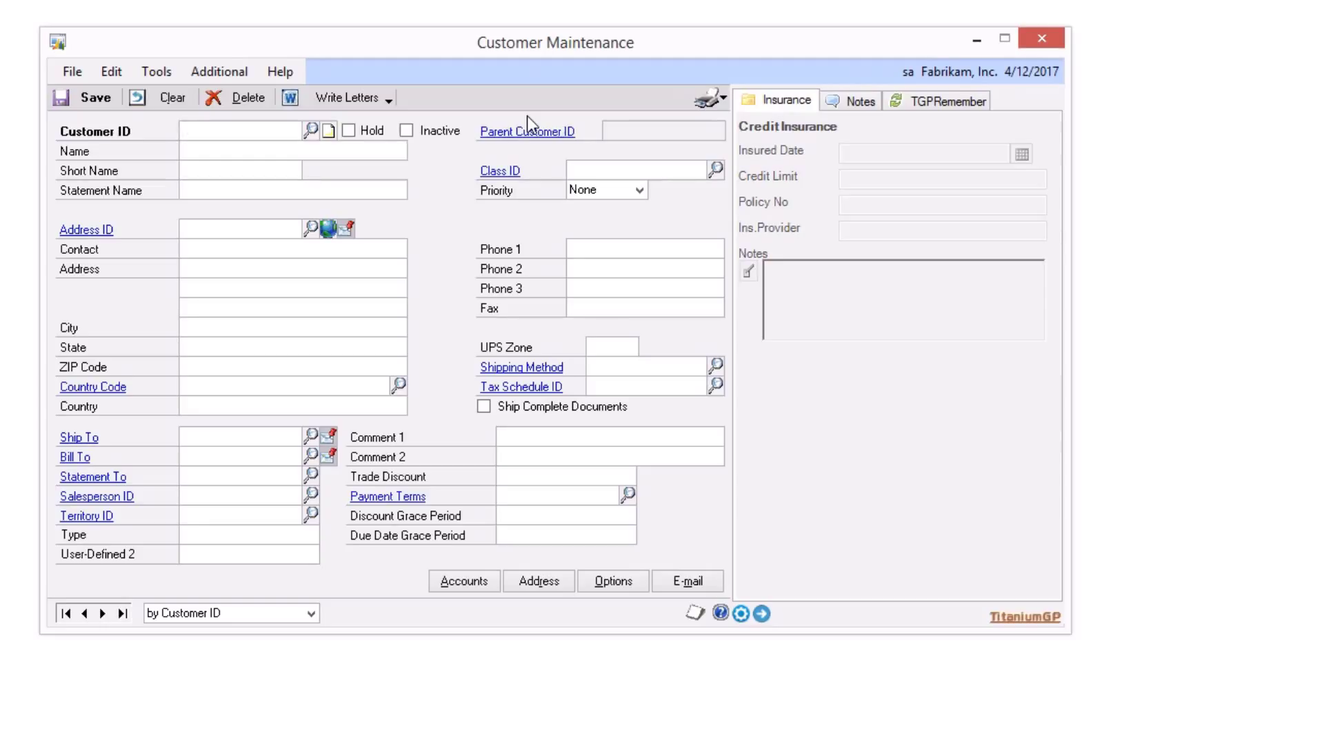
{"action": "left_click", "coordinate": [246, 130]}
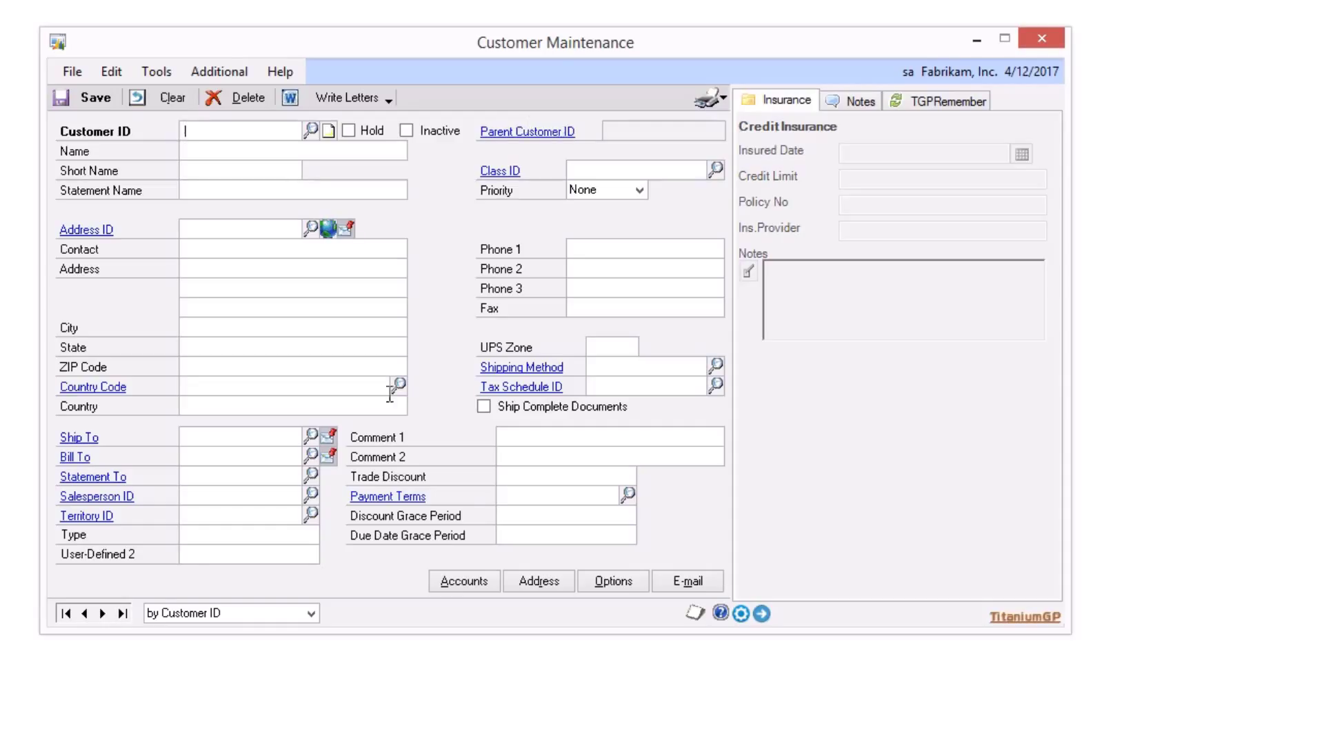
{"action": "mouse_move", "coordinate": [66, 613]}
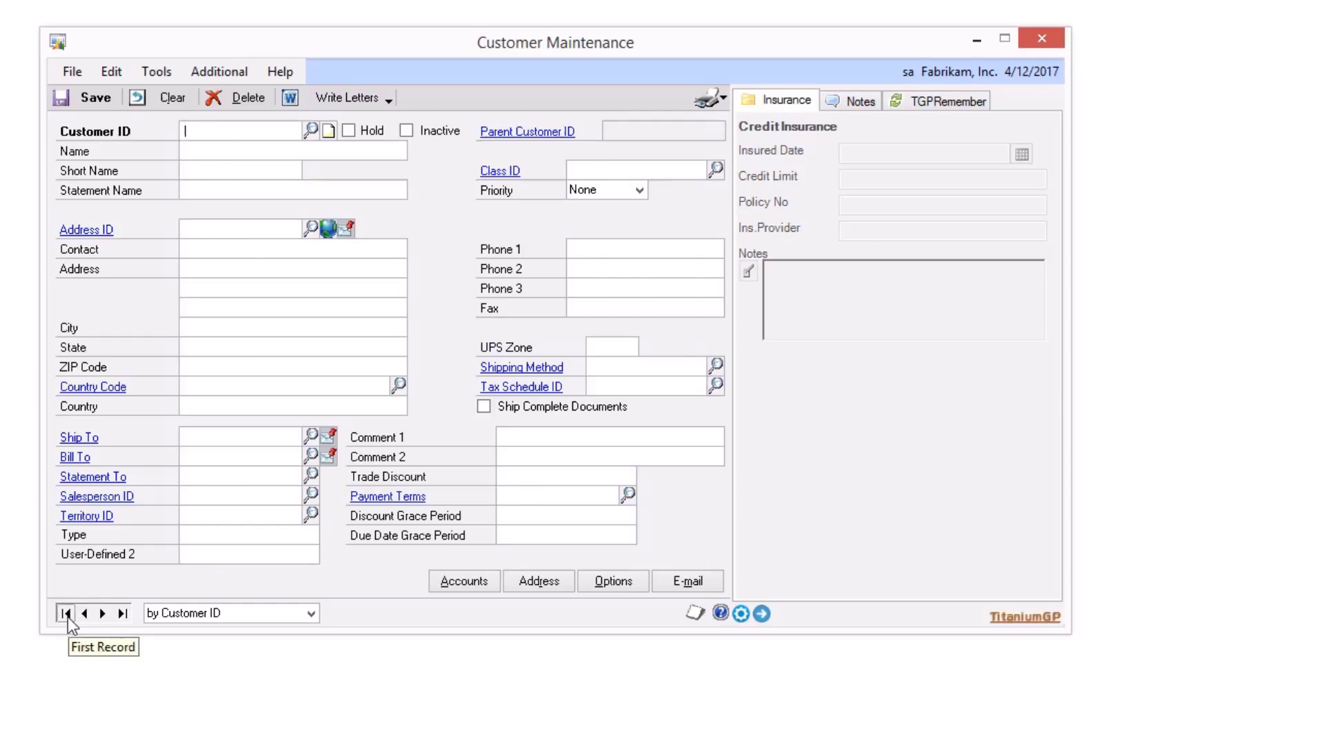
{"action": "left_click", "coordinate": [66, 612]}
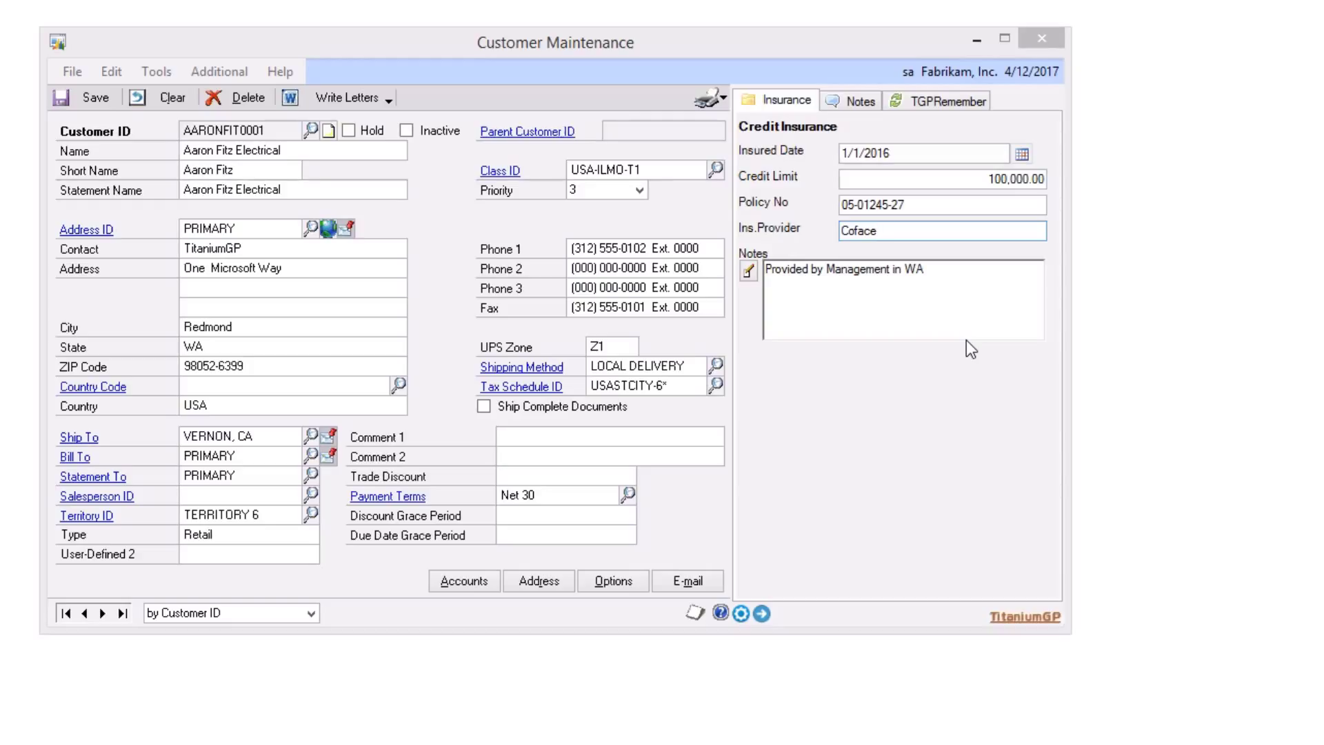
{"action": "left_click", "coordinate": [940, 230]}
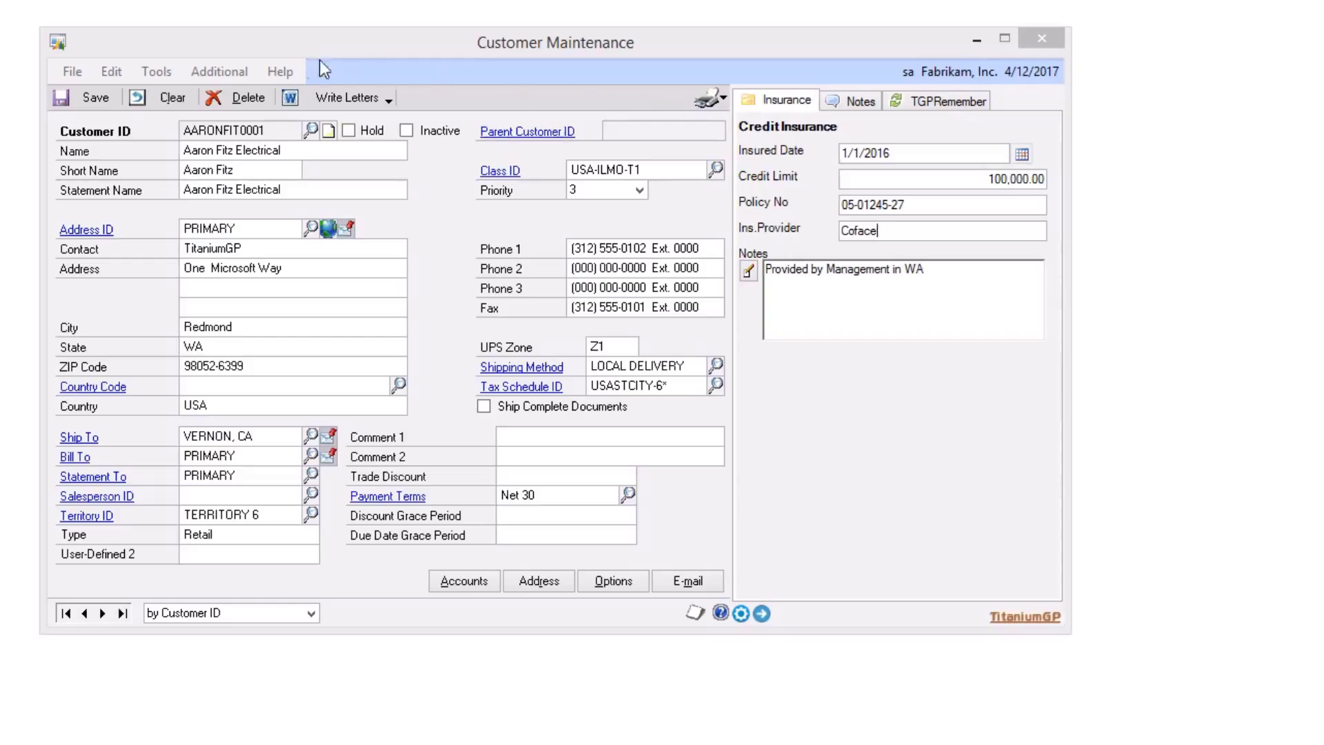
Bring up an empty Item Maintenance window via Cards > Inventory > Item.
{"action": "left_click", "coordinate": [89, 98]}
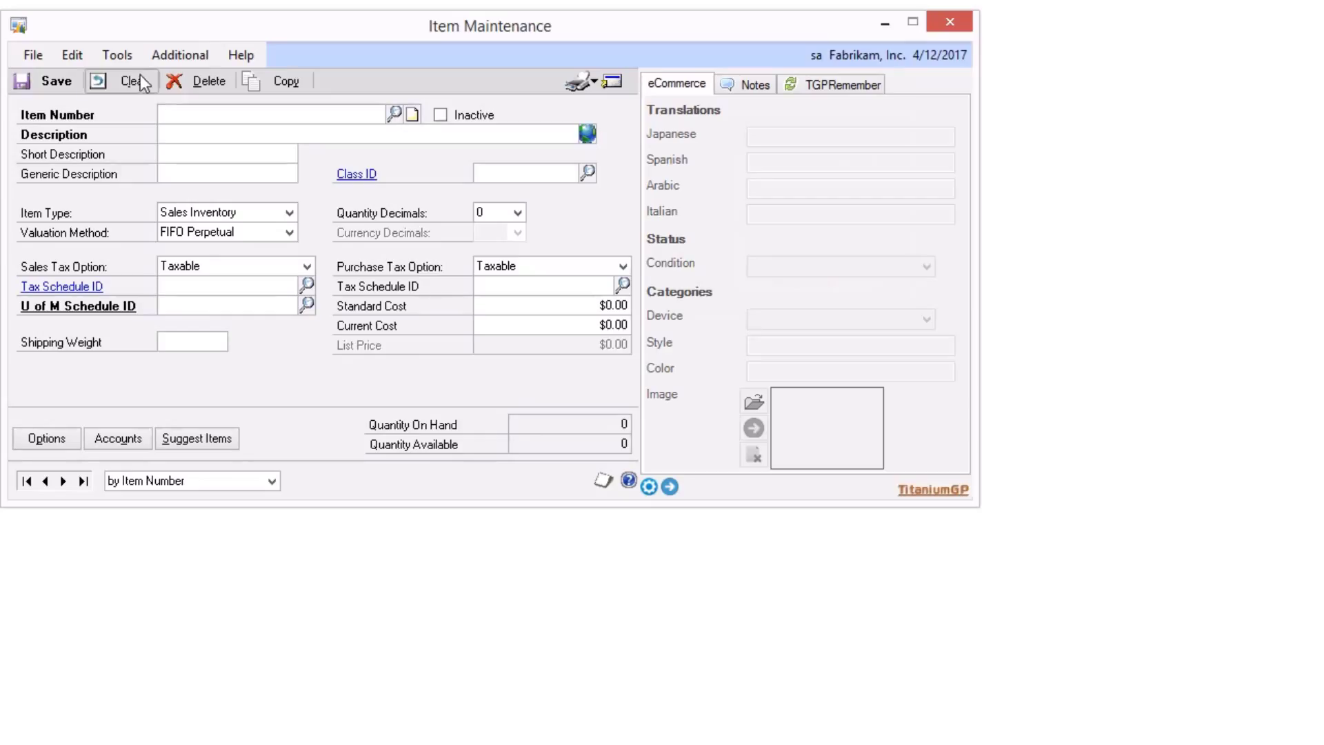
Load item 1-A32261A-7, Multi-Core Processor-1, showing its eCommerce translations, condition and image.
{"action": "left_click", "coordinate": [133, 80]}
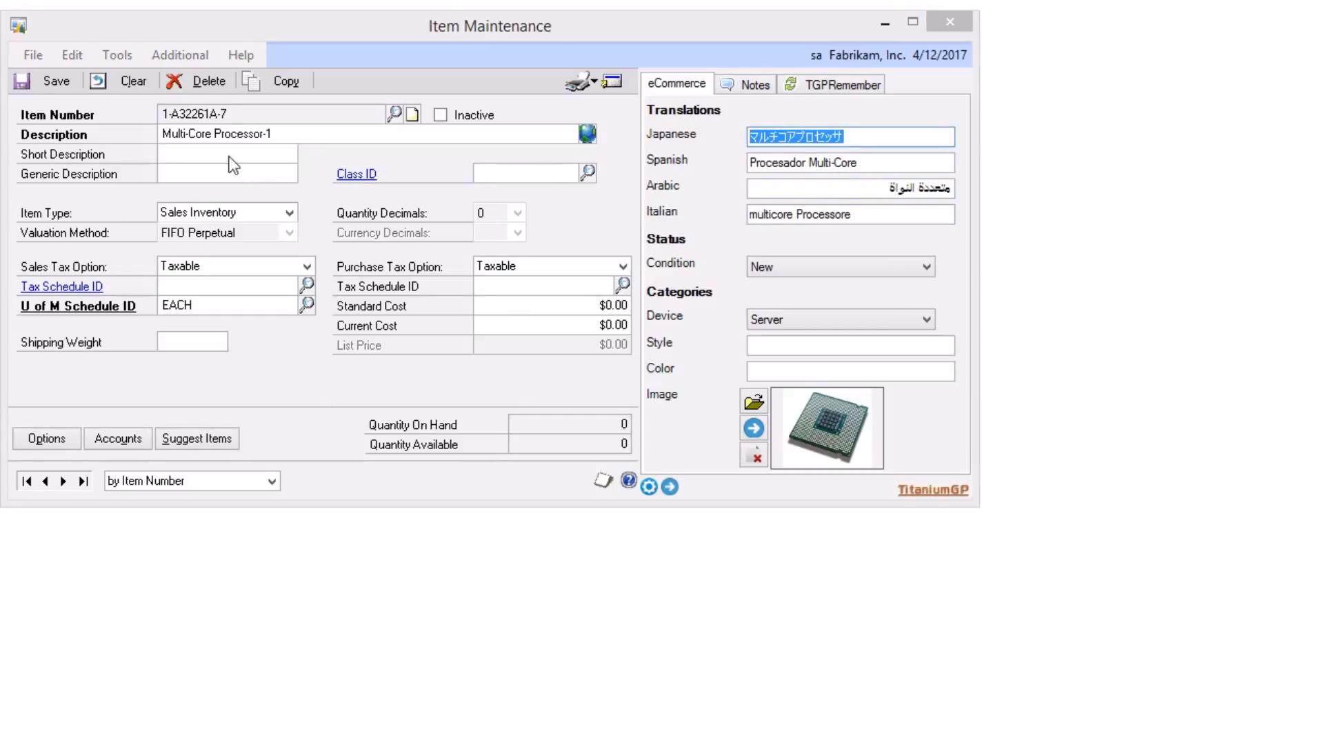
{"action": "type", "text": "??????????"}
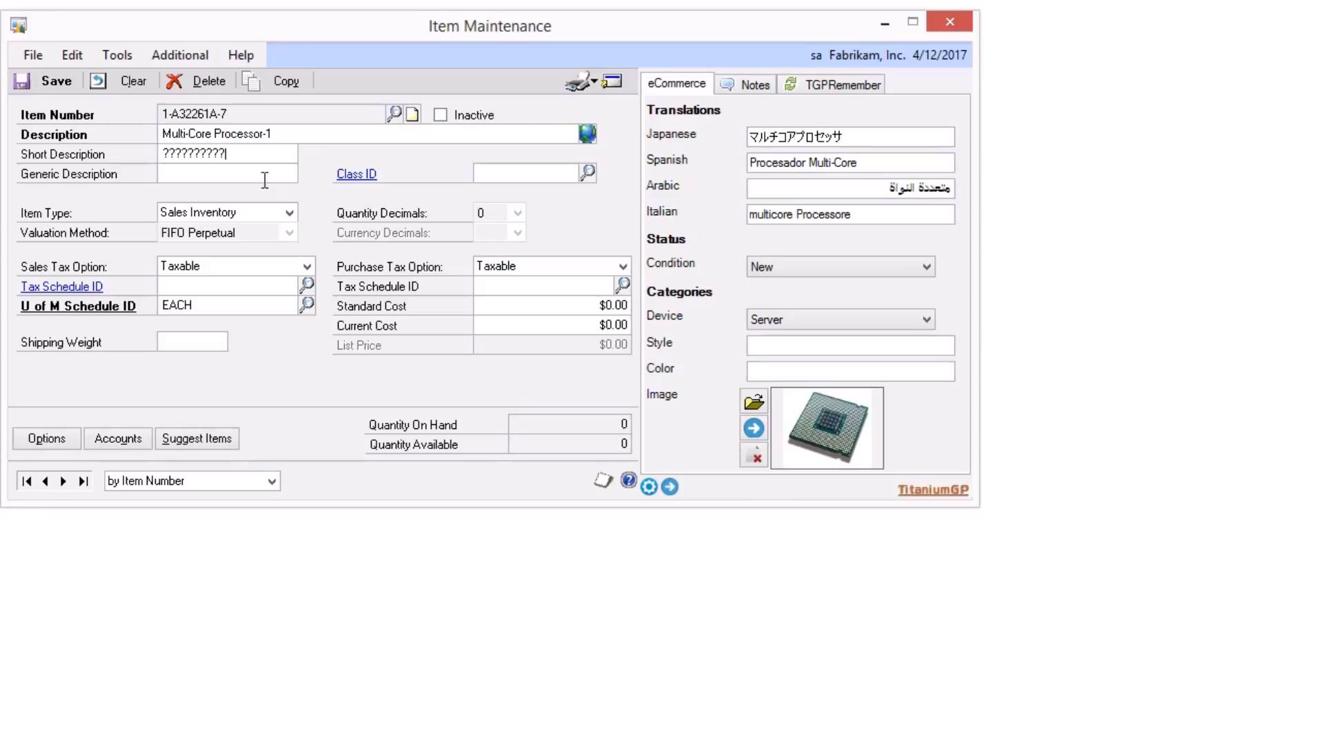
{"action": "triple_click", "coordinate": [228, 153]}
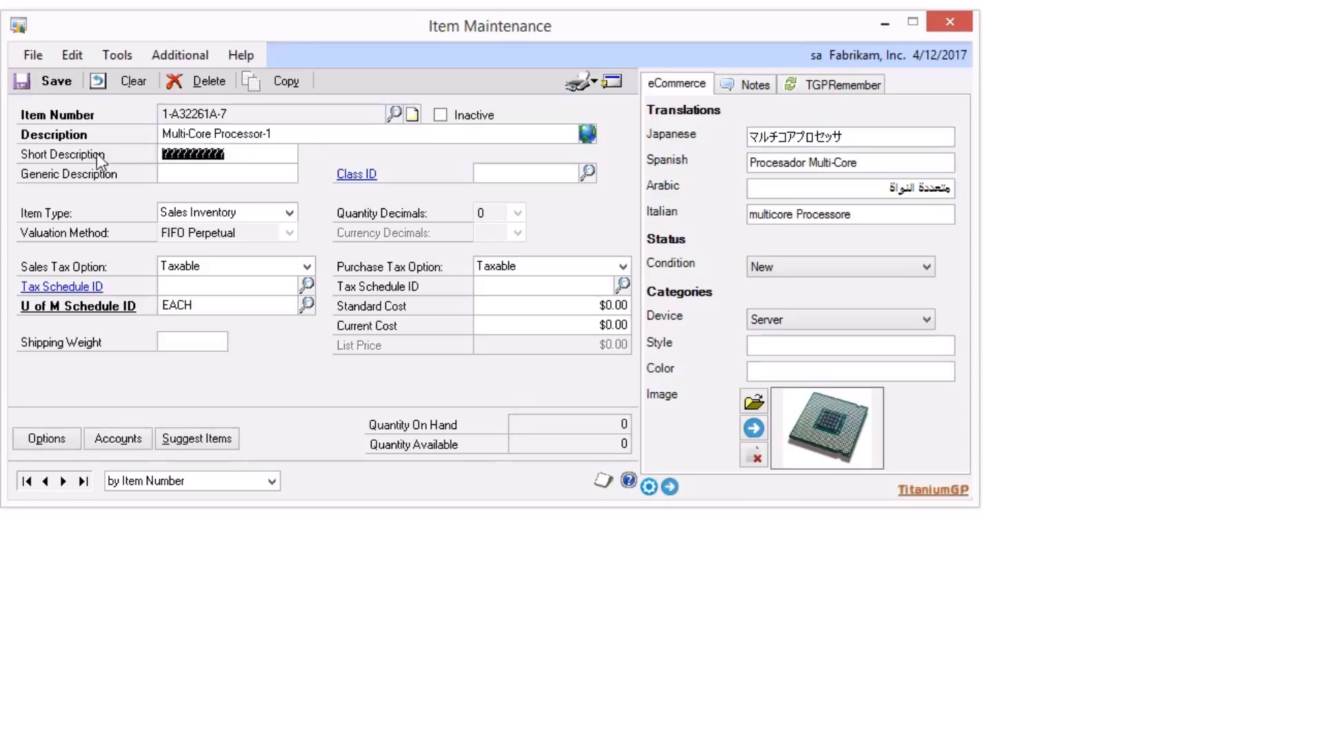
{"action": "left_click", "coordinate": [226, 154]}
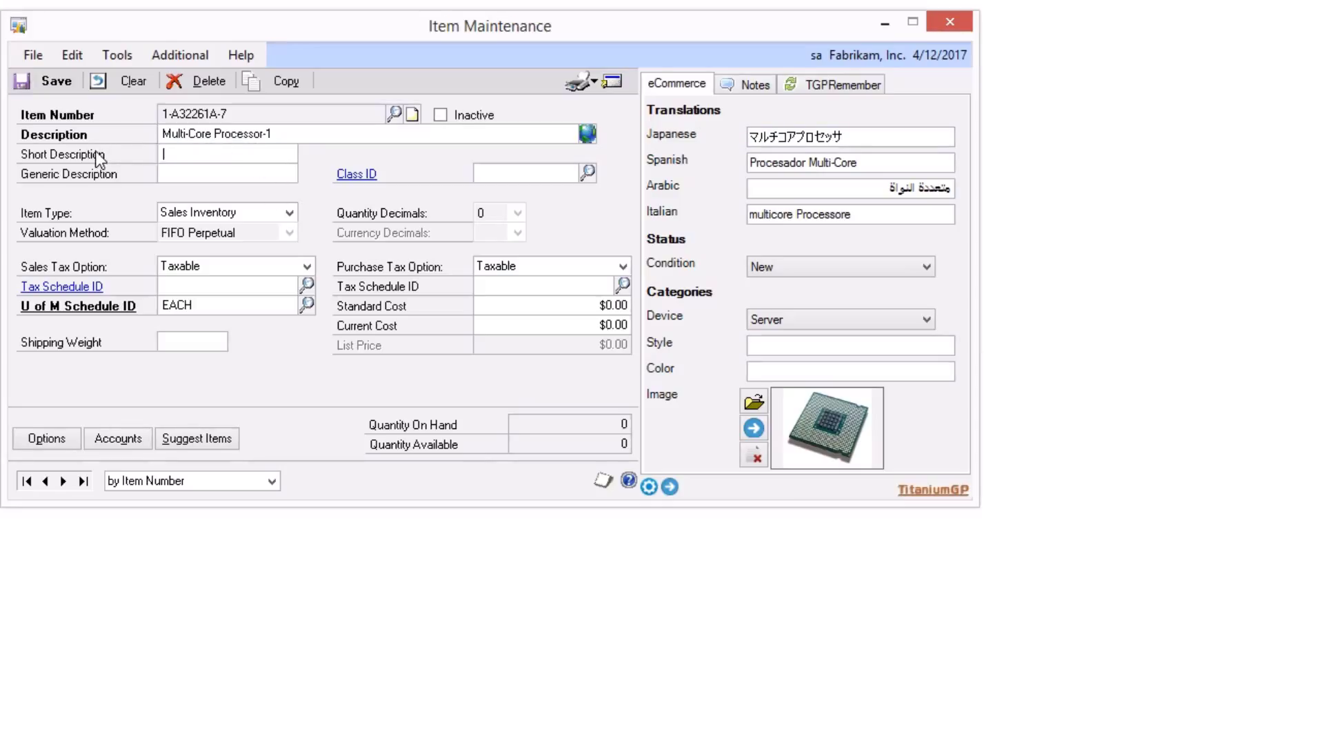
{"action": "mouse_move", "coordinate": [116, 171]}
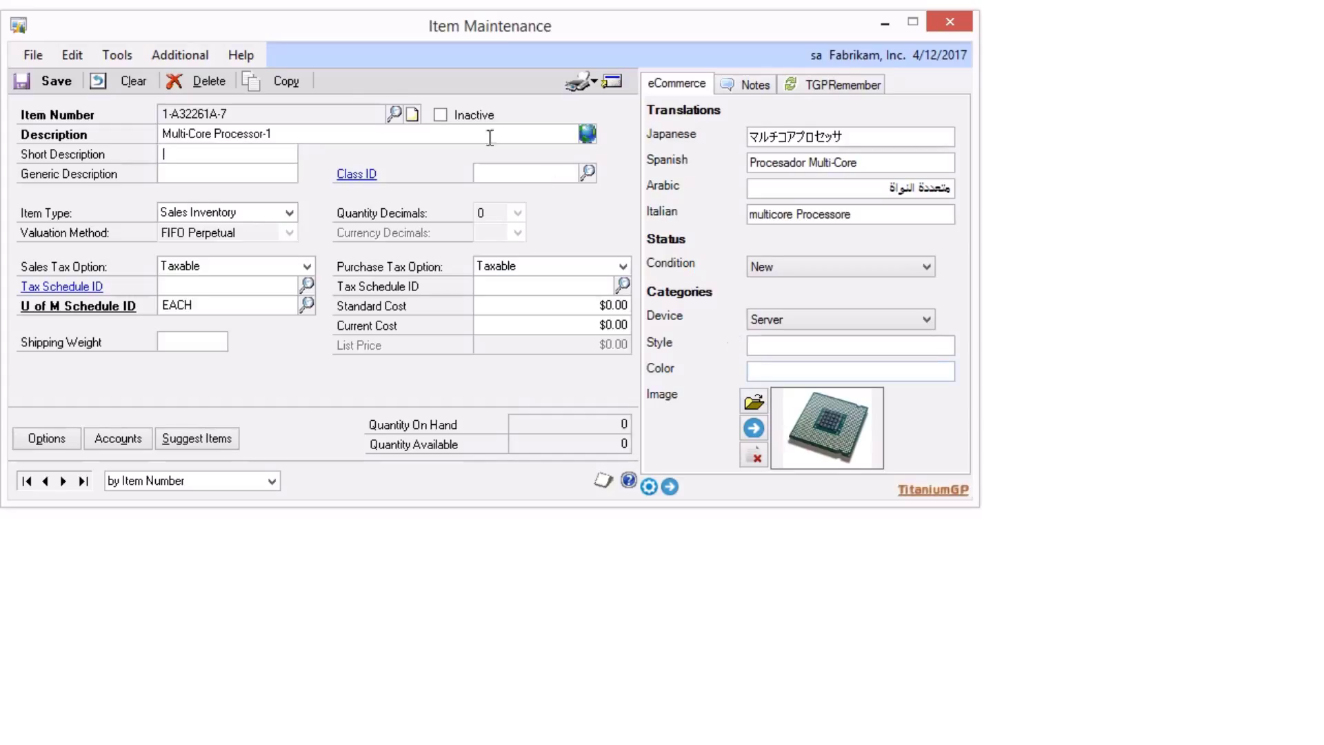
{"action": "mouse_move", "coordinate": [52, 80]}
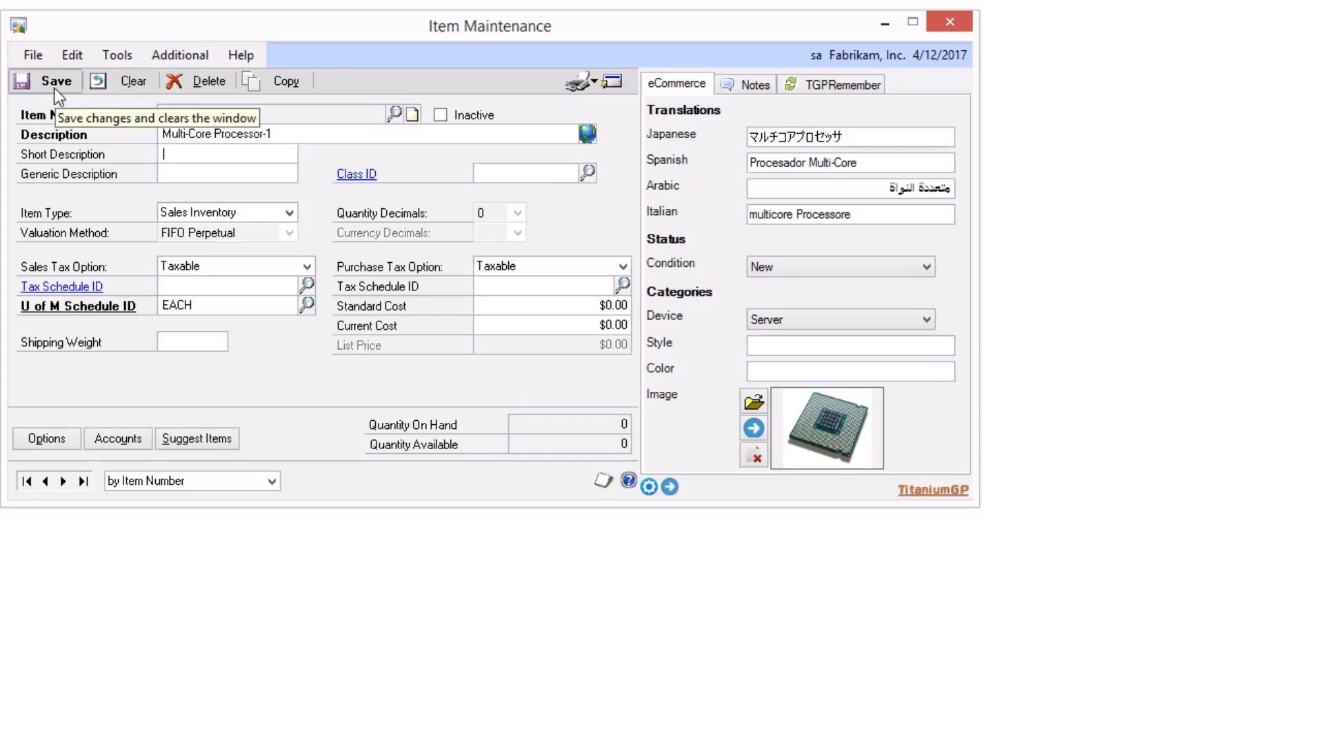
Save and clear the item record, then close Elastic Designer back to Item Maintenance.
{"action": "left_click", "coordinate": [56, 82]}
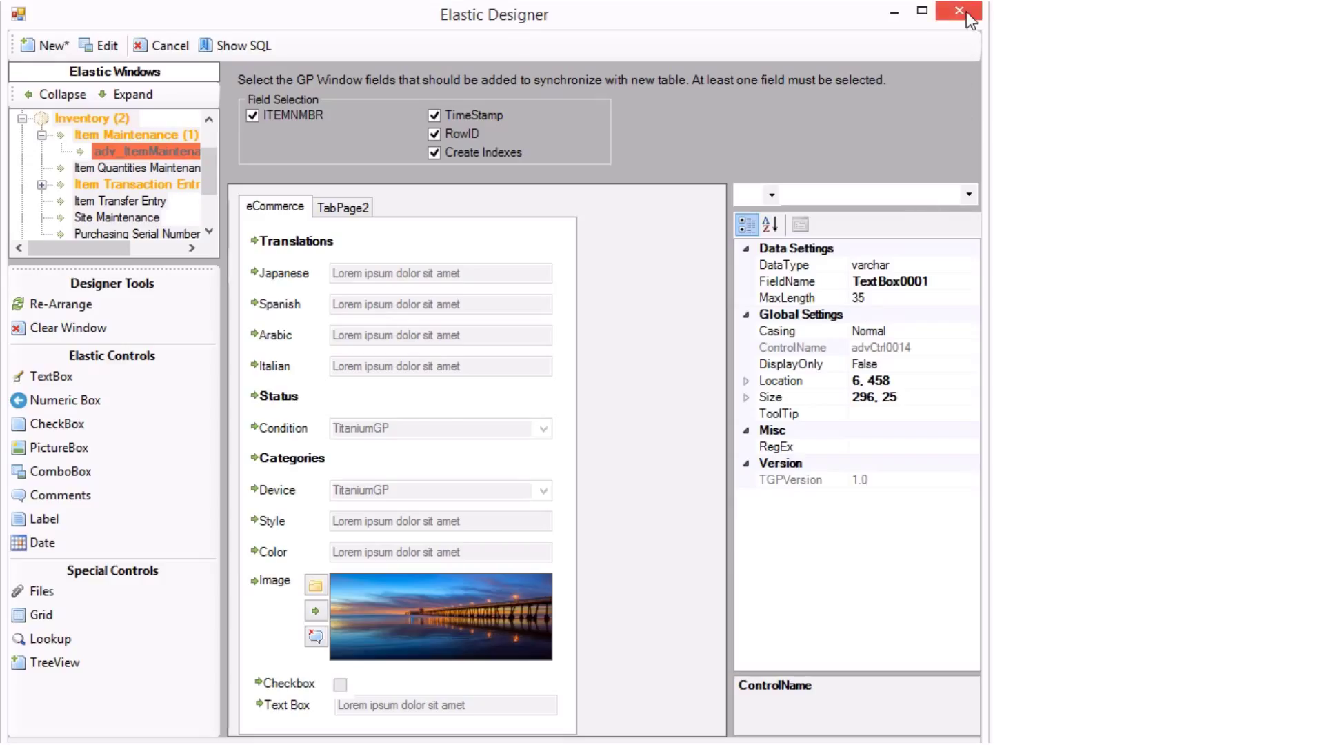
{"action": "left_click", "coordinate": [957, 11]}
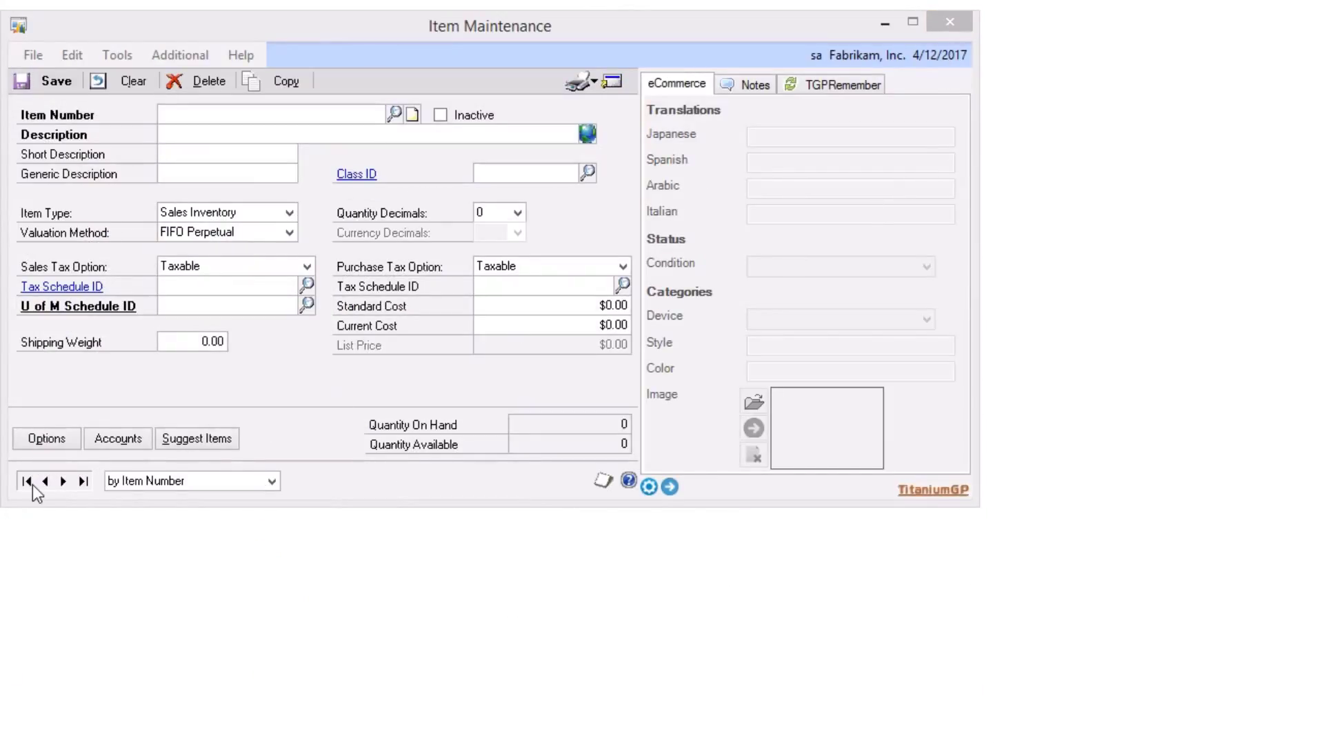